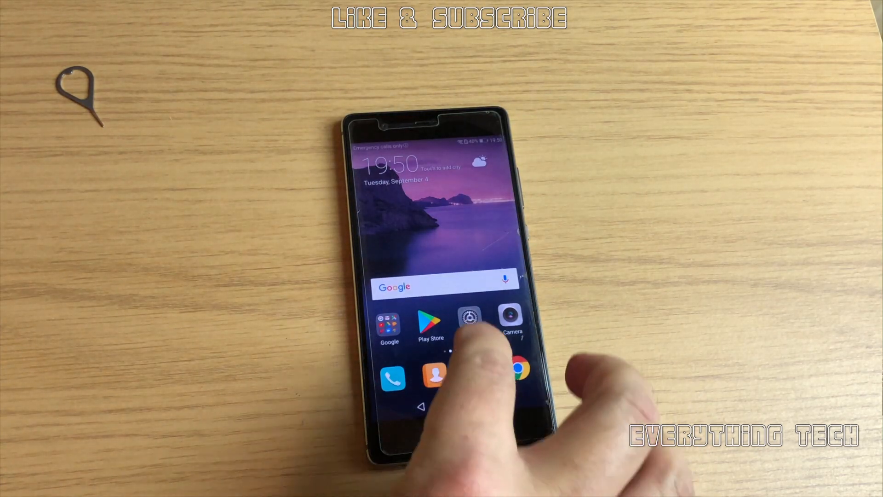
Launch the Settings app from the home screen
left_click(469, 320)
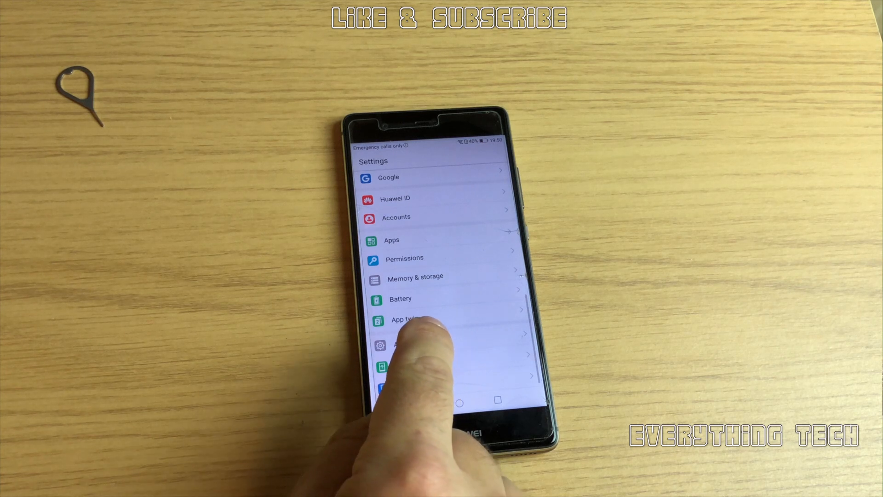
Navigate through Advanced settings to the Backup & reset page under OTHERS
scroll("up", 3)
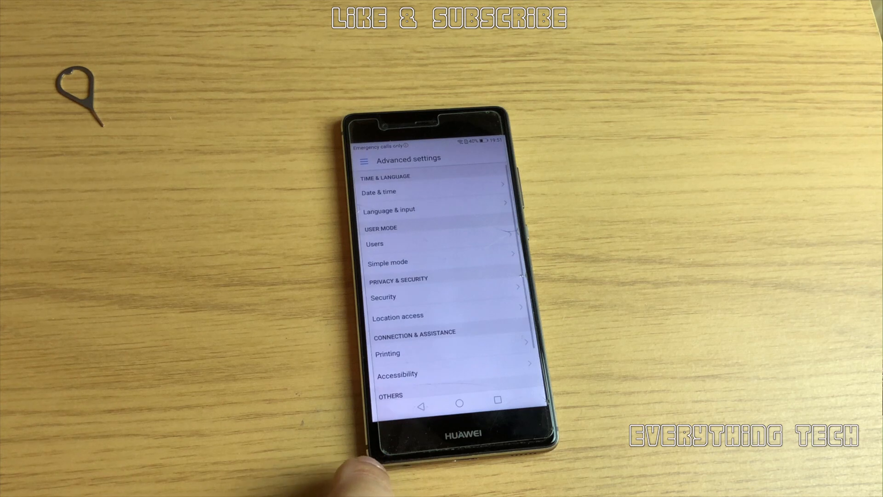
scroll("up", 3)
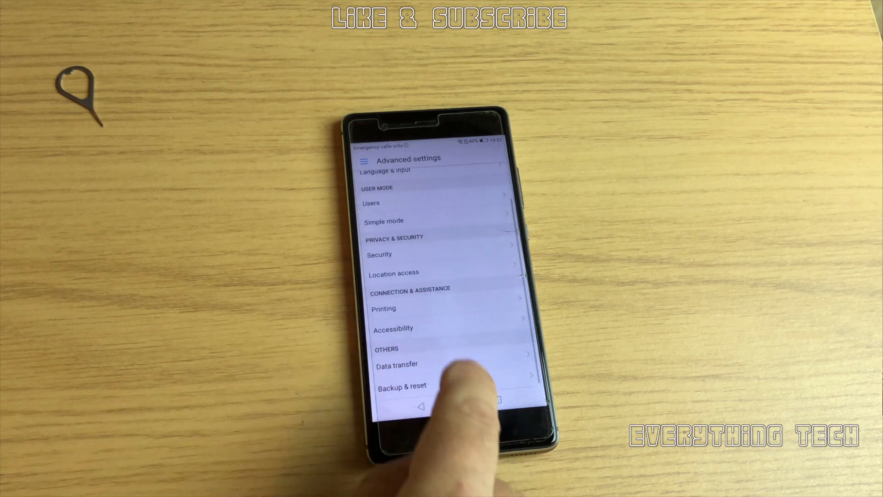
left_click(401, 385)
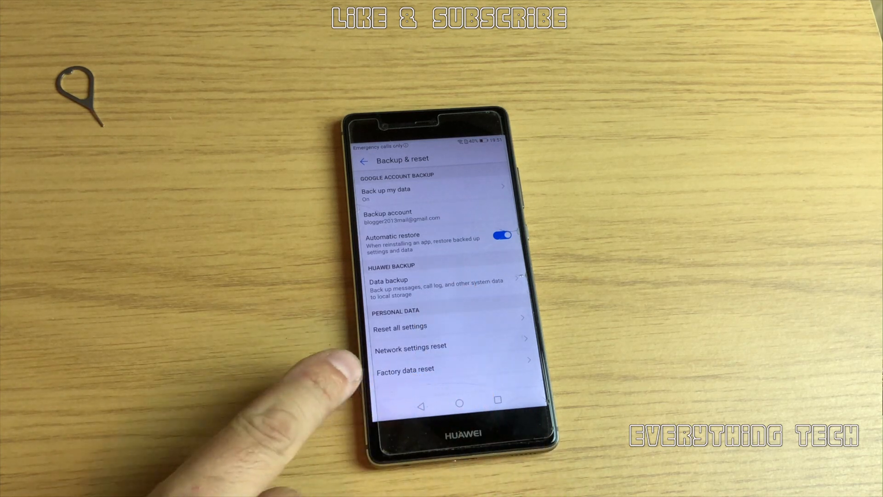
Start Factory data reset and confirm RESET PHONE to reach the irreversible-erase warning
left_click(405, 369)
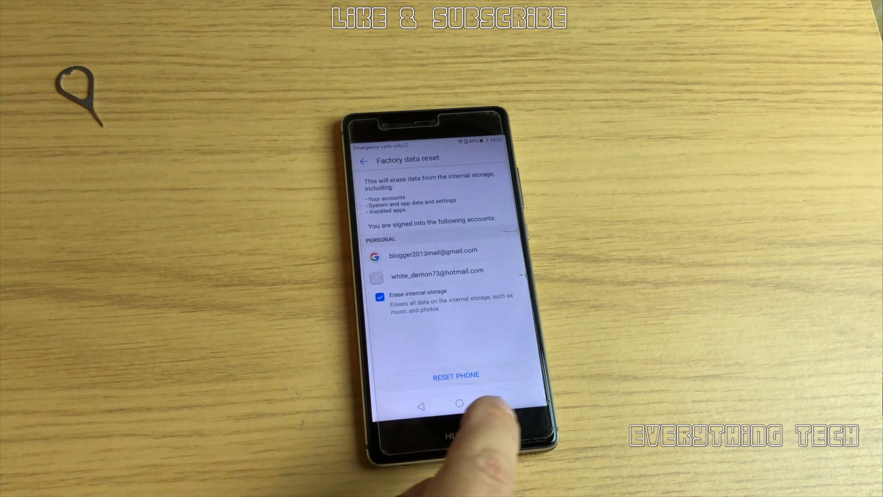
left_click(457, 376)
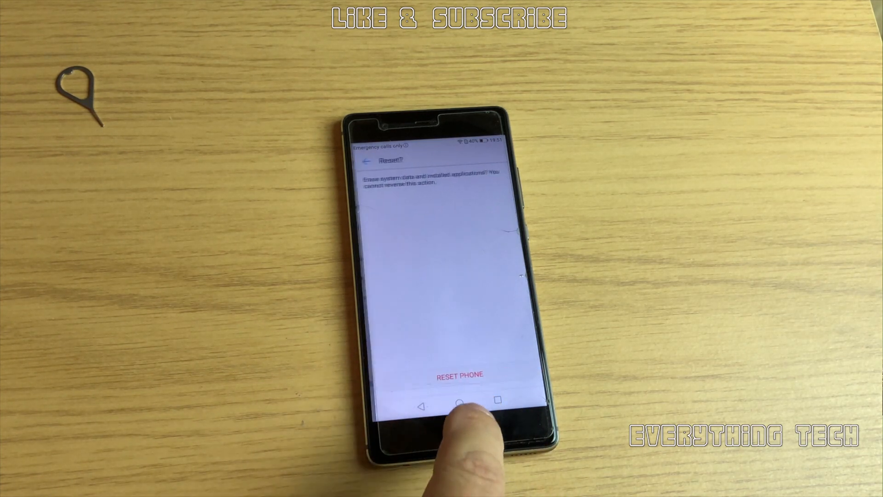